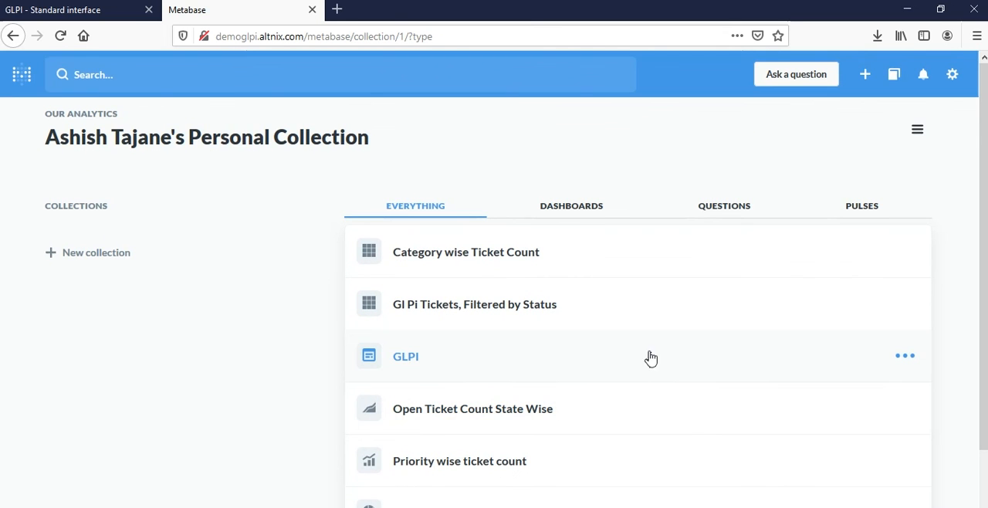
Filter the personal collection to Questions and open 'Open Ticket Count State Wise'
left_click(723, 205)
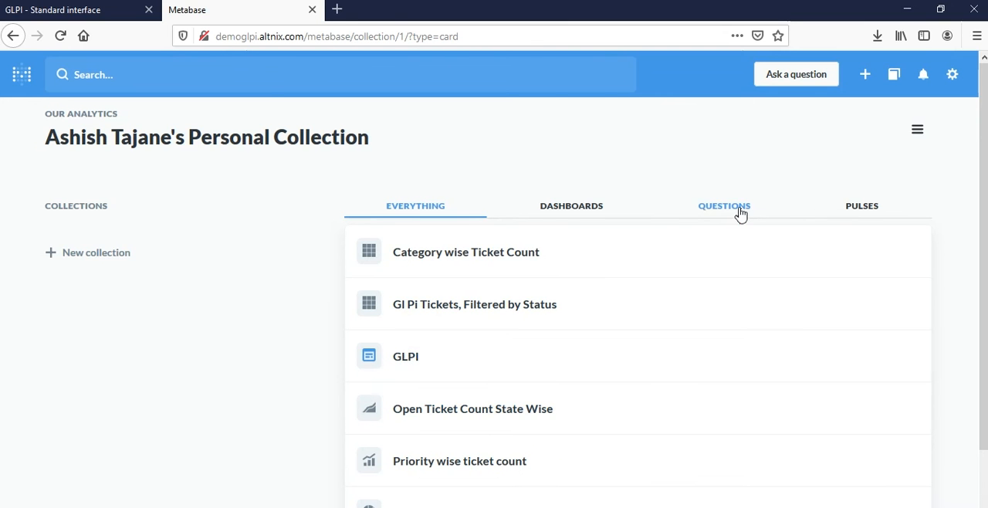
left_click(472, 408)
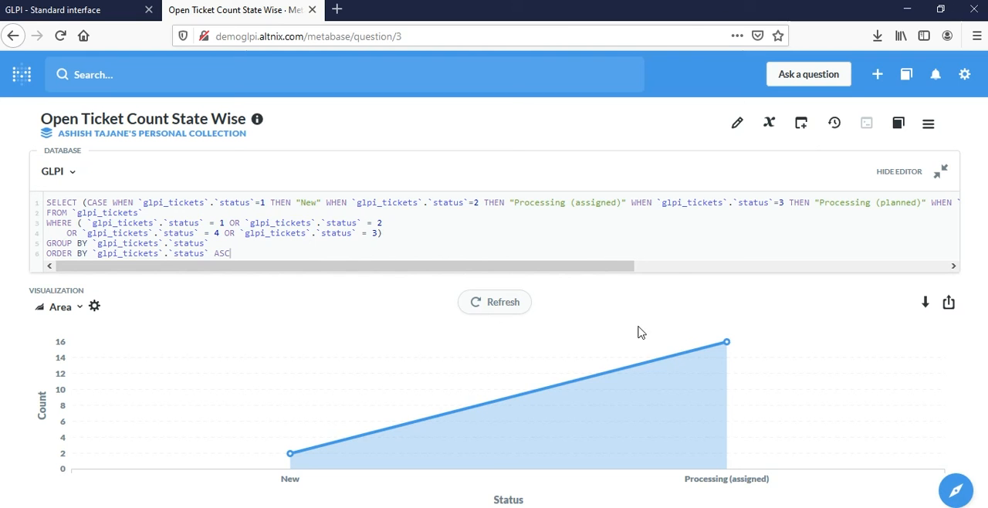
mouse_move(67, 330)
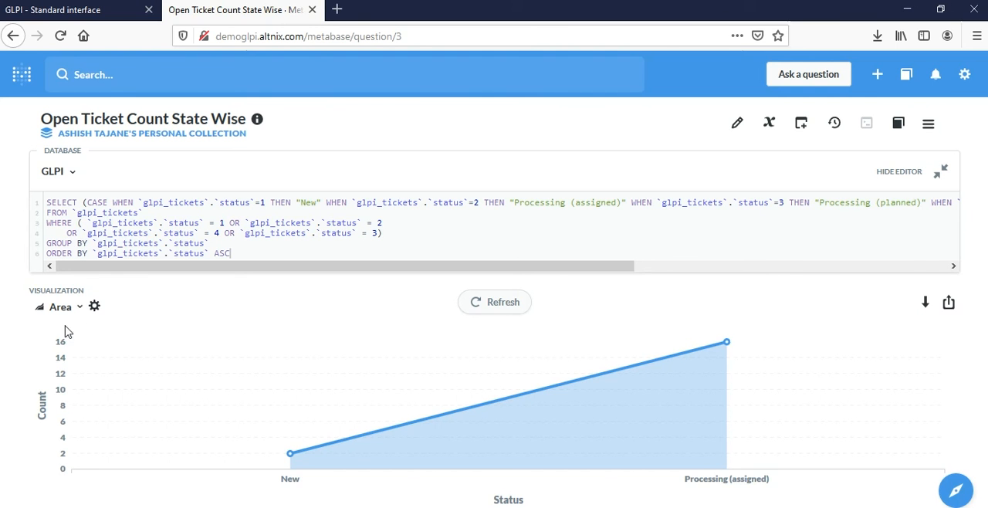
Switch the question's visualization from Area to Line, then Pie, then Bar
left_click(61, 306)
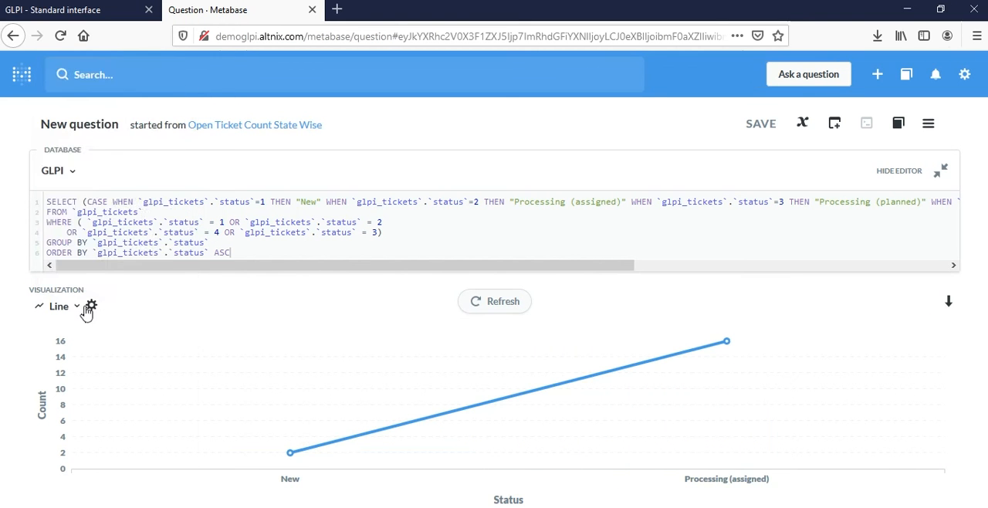
left_click(60, 306)
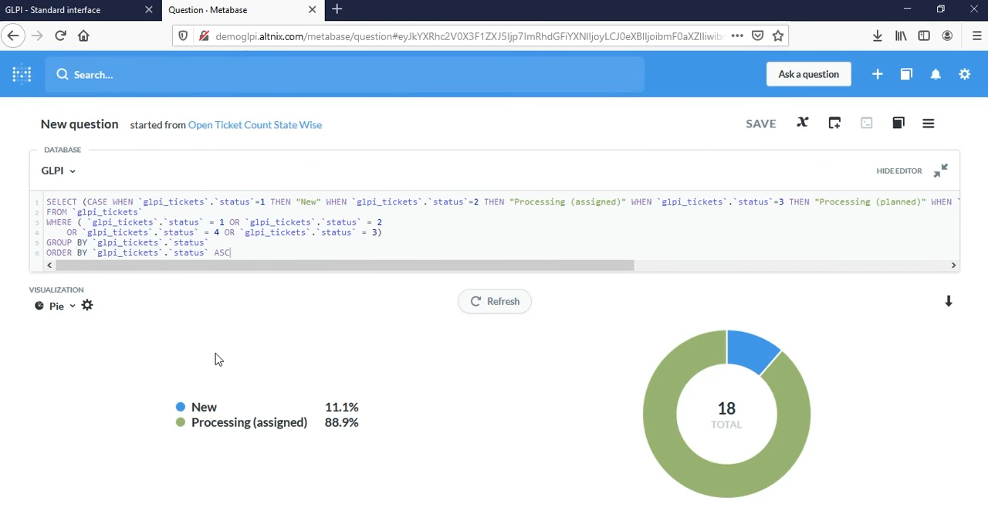
left_click(55, 306)
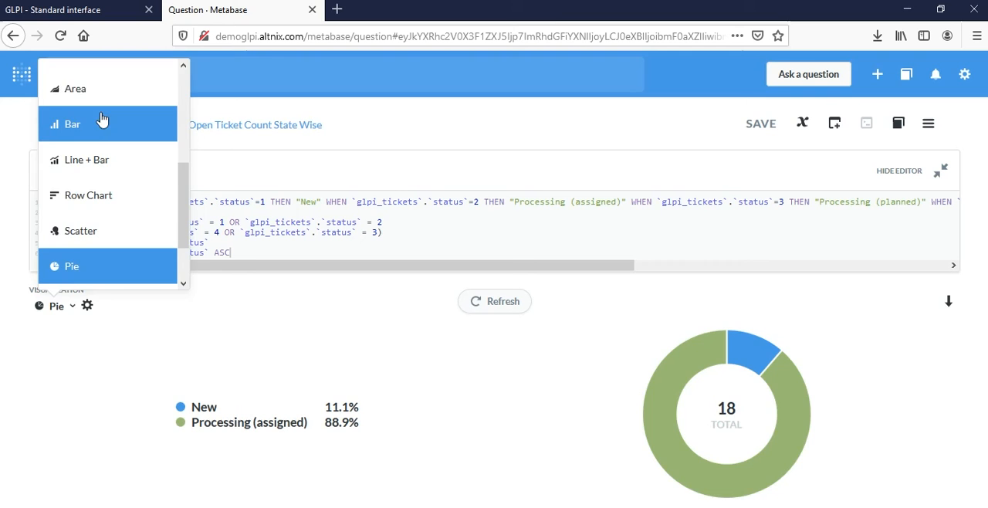
left_click(75, 88)
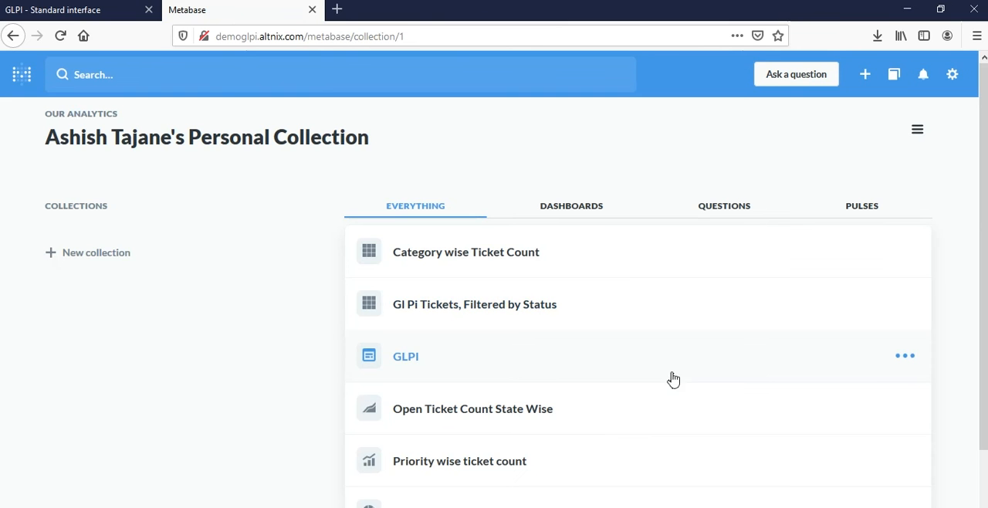
Filter the personal collection to Dashboards and open then dismiss the GLPI dashboard's actions menu
left_click(571, 205)
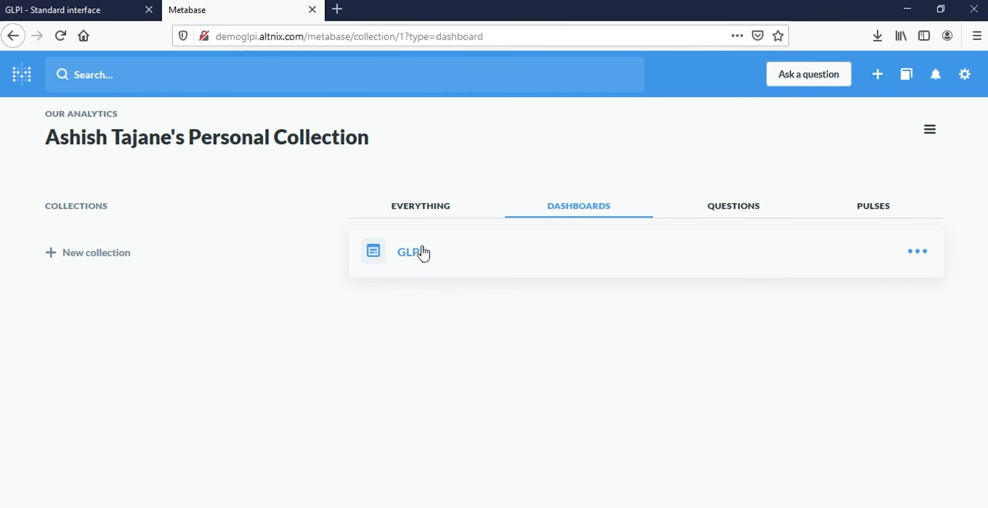
left_click(916, 251)
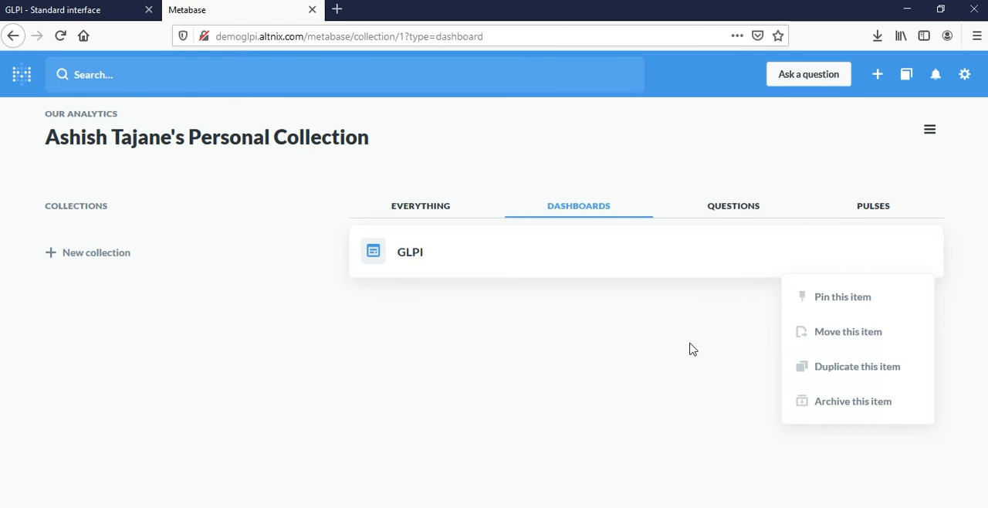
left_click(409, 251)
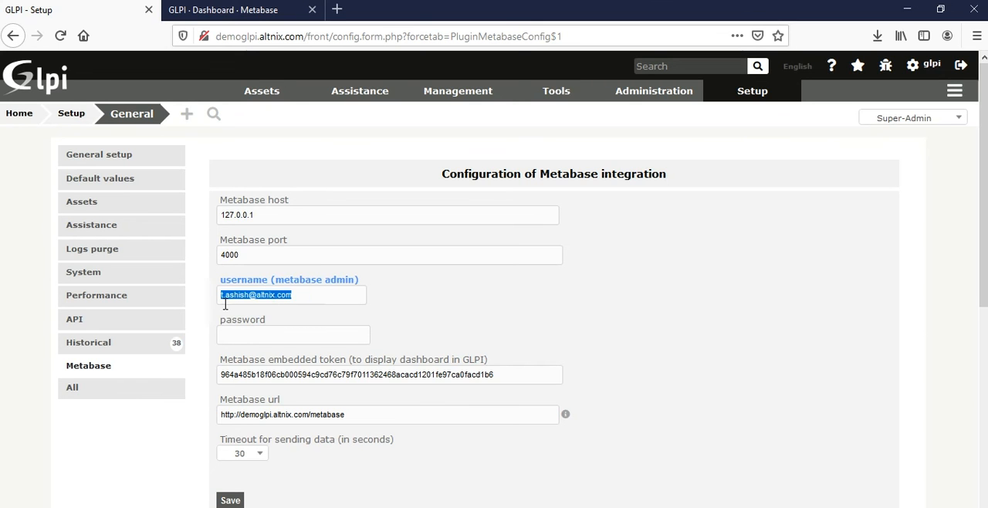
View the GLPI Metabase configuration with host 127.0.0.1, port 4000, admin user and token
left_click(745, 365)
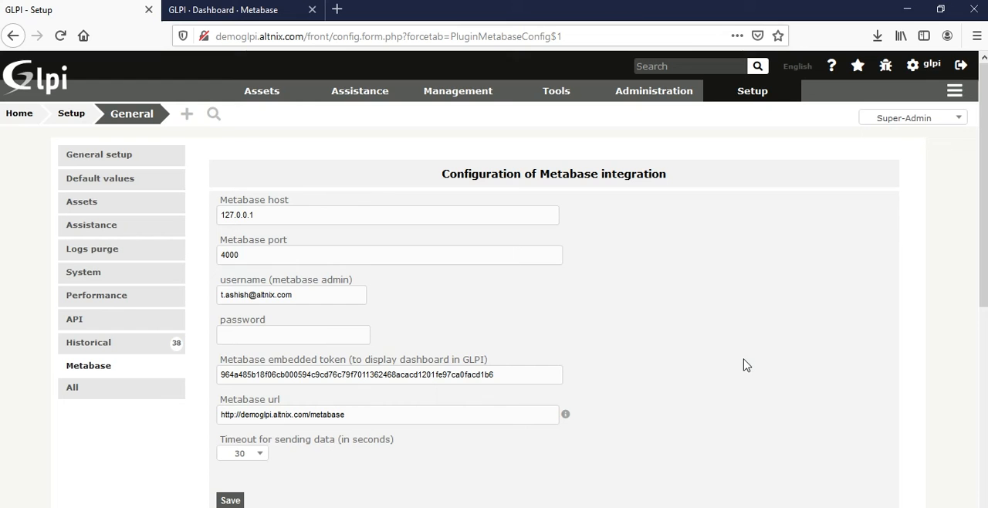